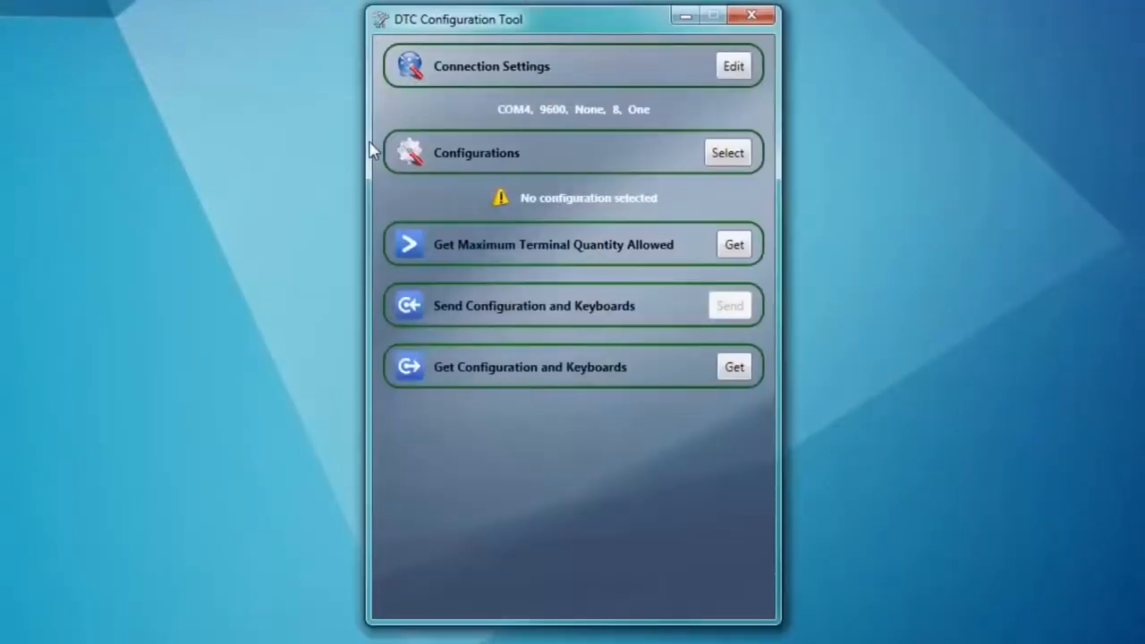
pyautogui.moveTo(703, 145)
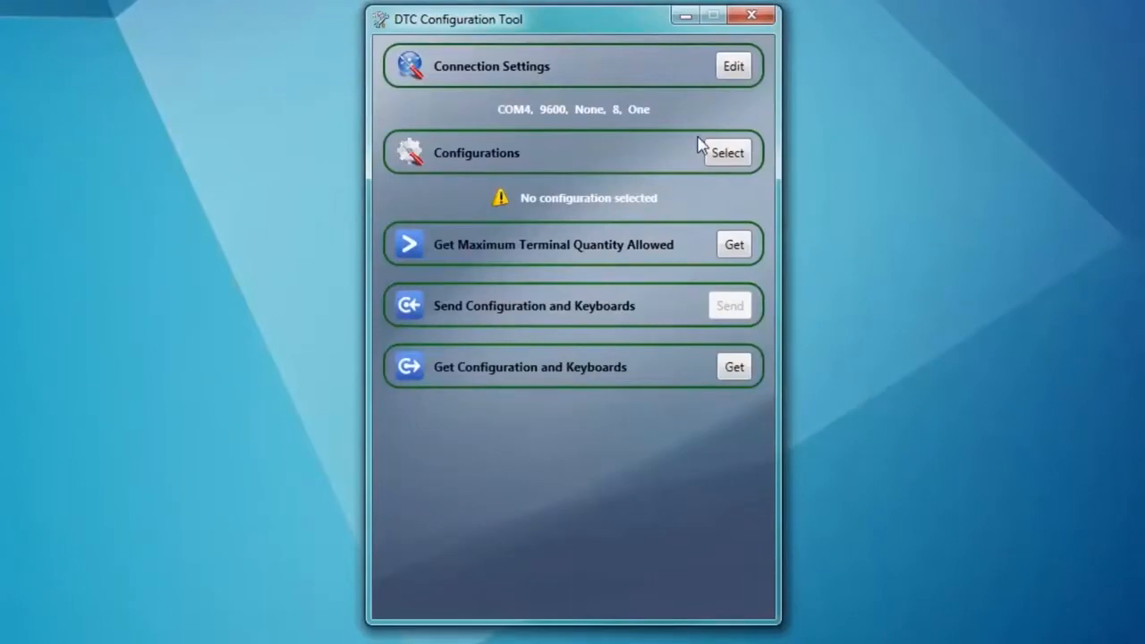
# Step: Keep the serial connection at COM4, 9600 baud, no parity, 8 data bits, one stop bit and save it
pyautogui.click(732, 66)
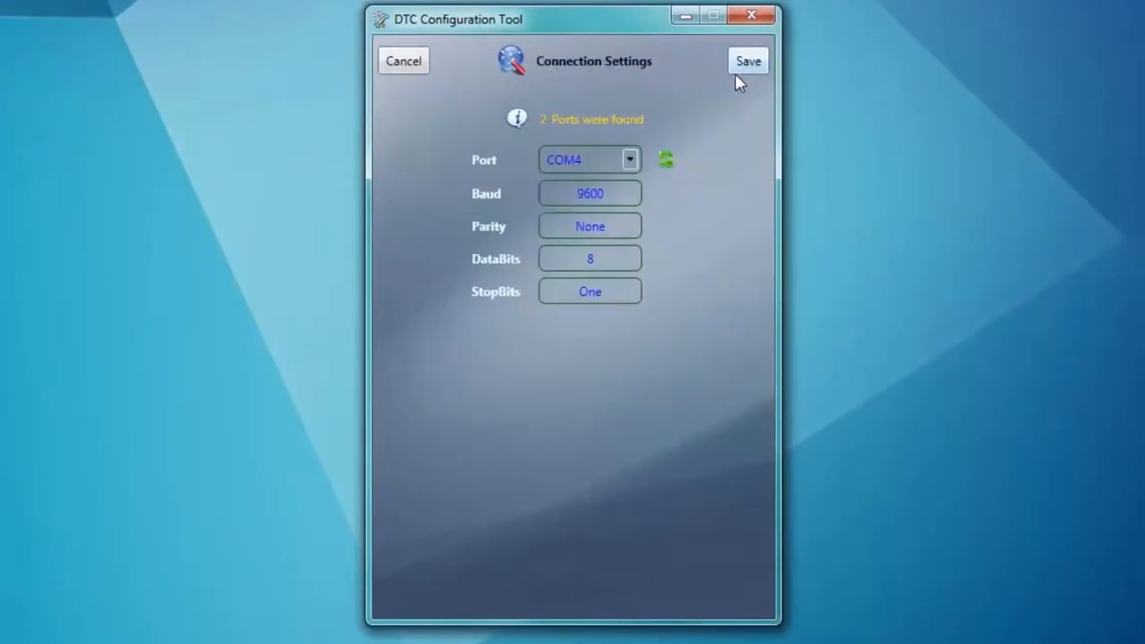
pyautogui.moveTo(633, 171)
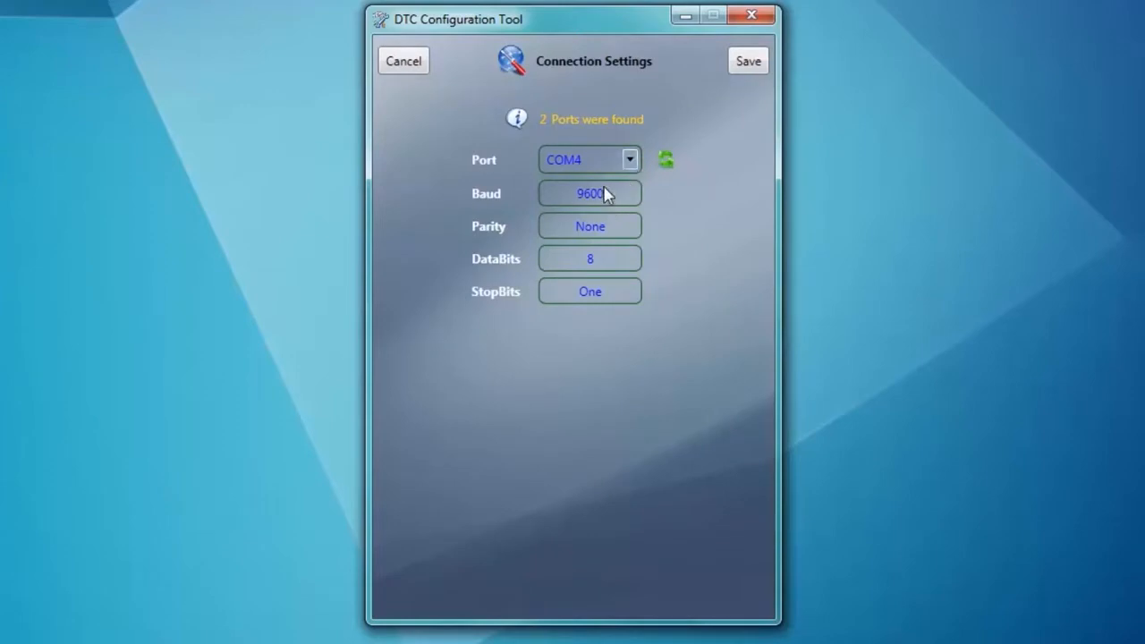
pyautogui.moveTo(599, 308)
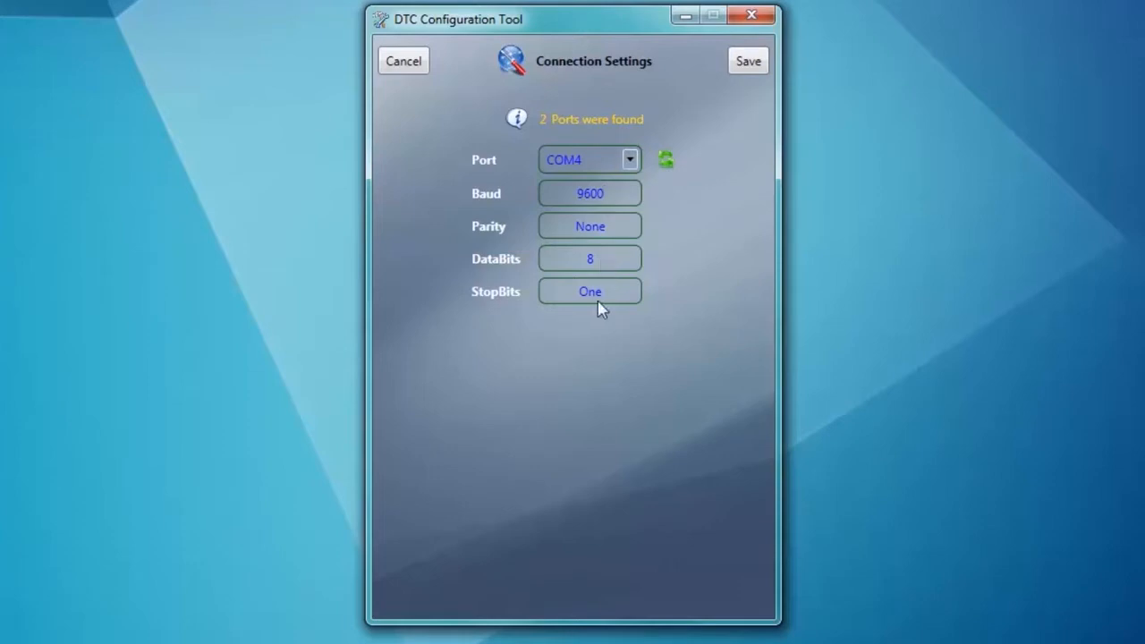
pyautogui.moveTo(728, 70)
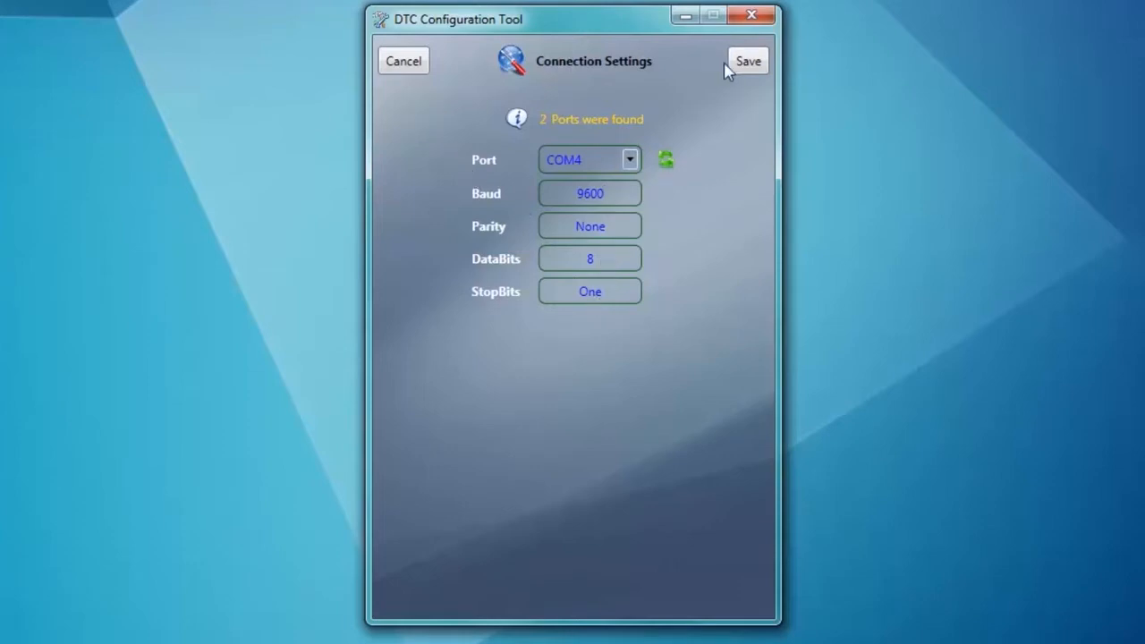
pyautogui.click(748, 62)
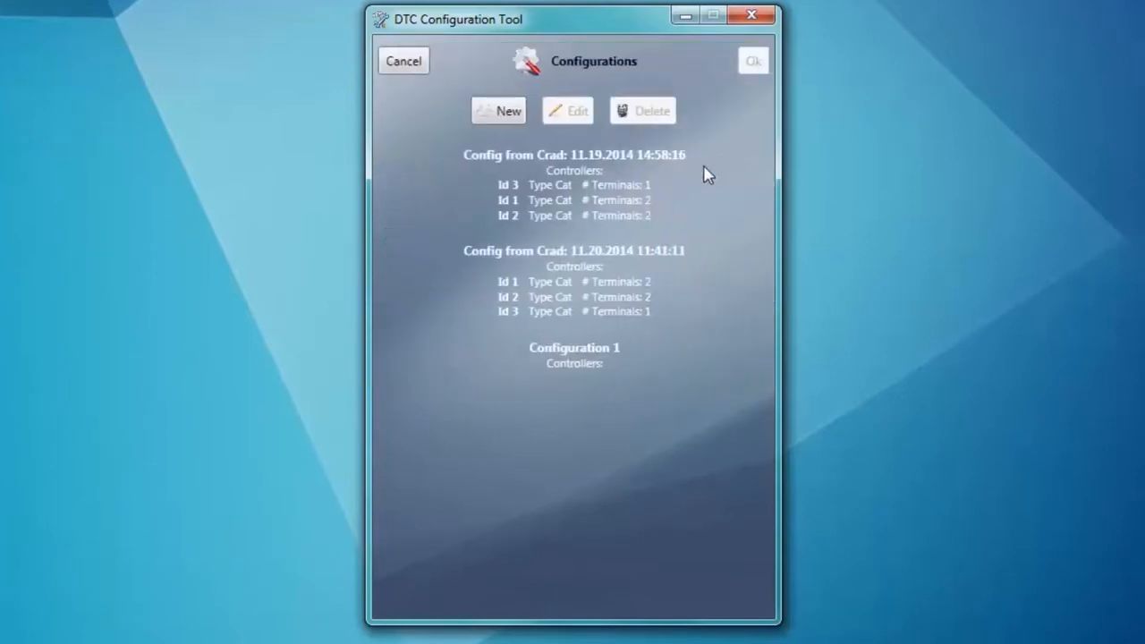
pyautogui.moveTo(597, 202)
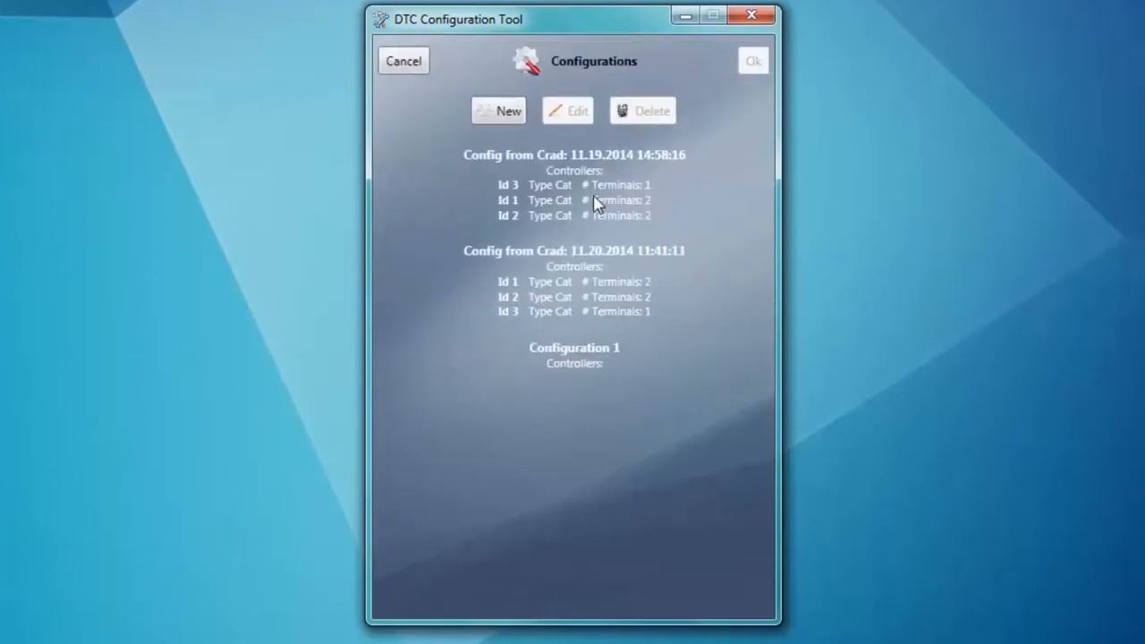
pyautogui.moveTo(582, 303)
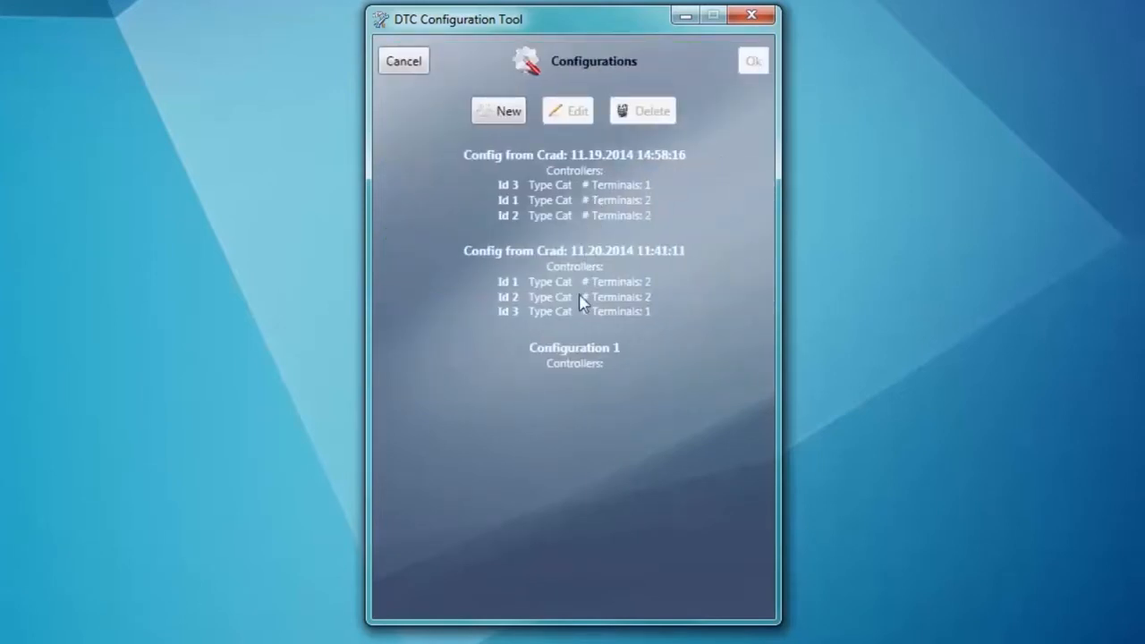
pyautogui.moveTo(566, 204)
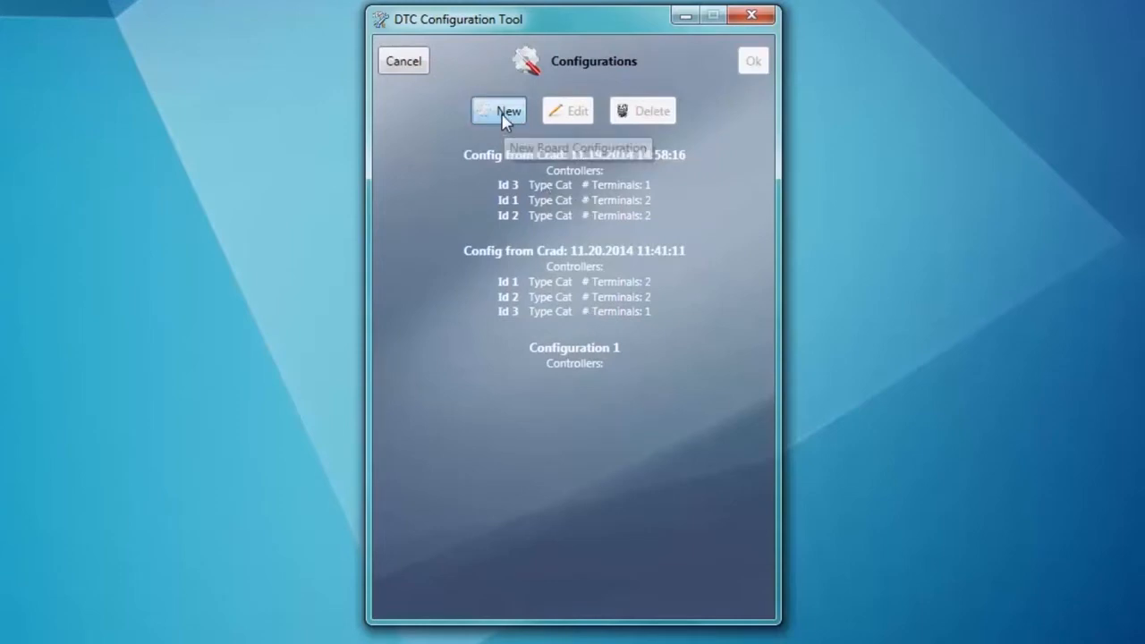
# Step: Create a new, empty Configuration 2 below Configuration 1
pyautogui.click(499, 111)
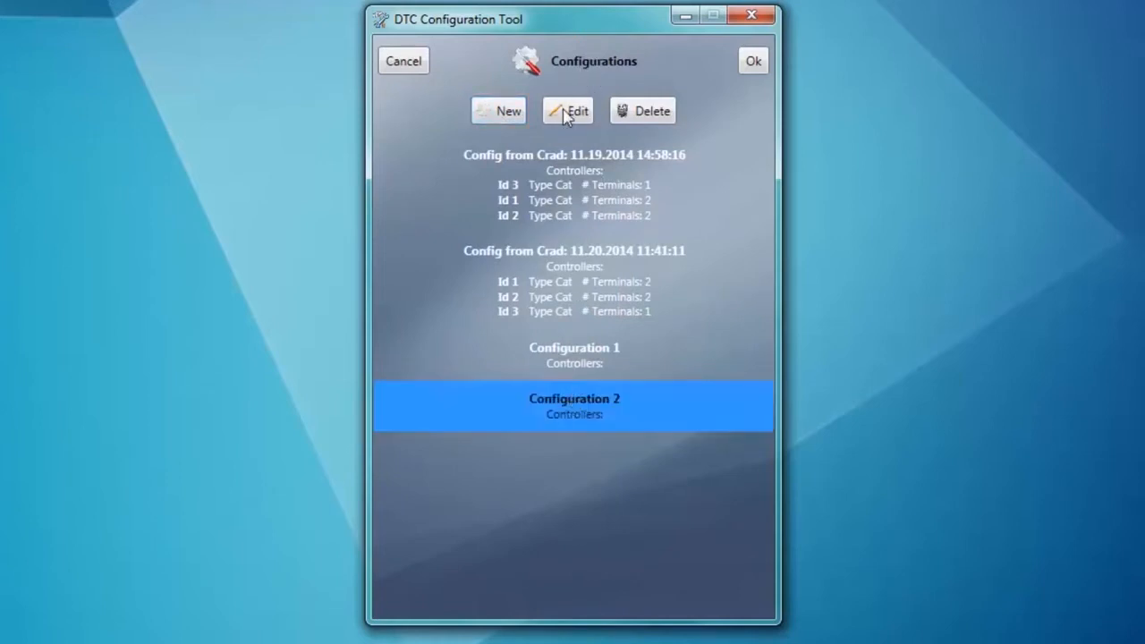
# Step: Add controller 1 of type Cat on port COM6 to Configuration 2
pyautogui.click(568, 110)
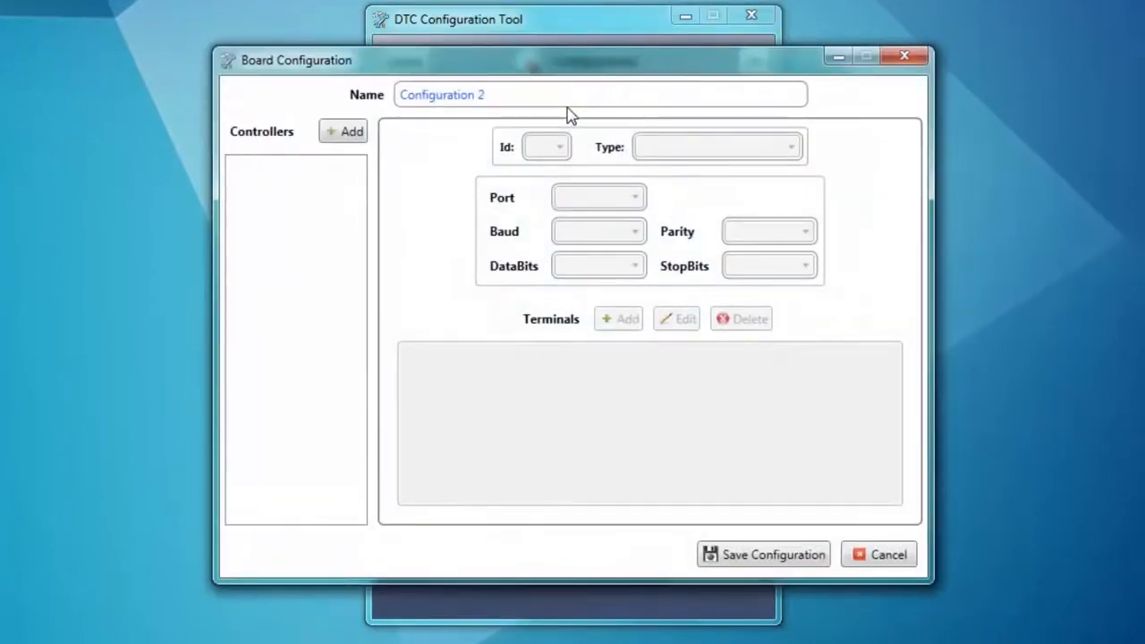
pyautogui.moveTo(363, 157)
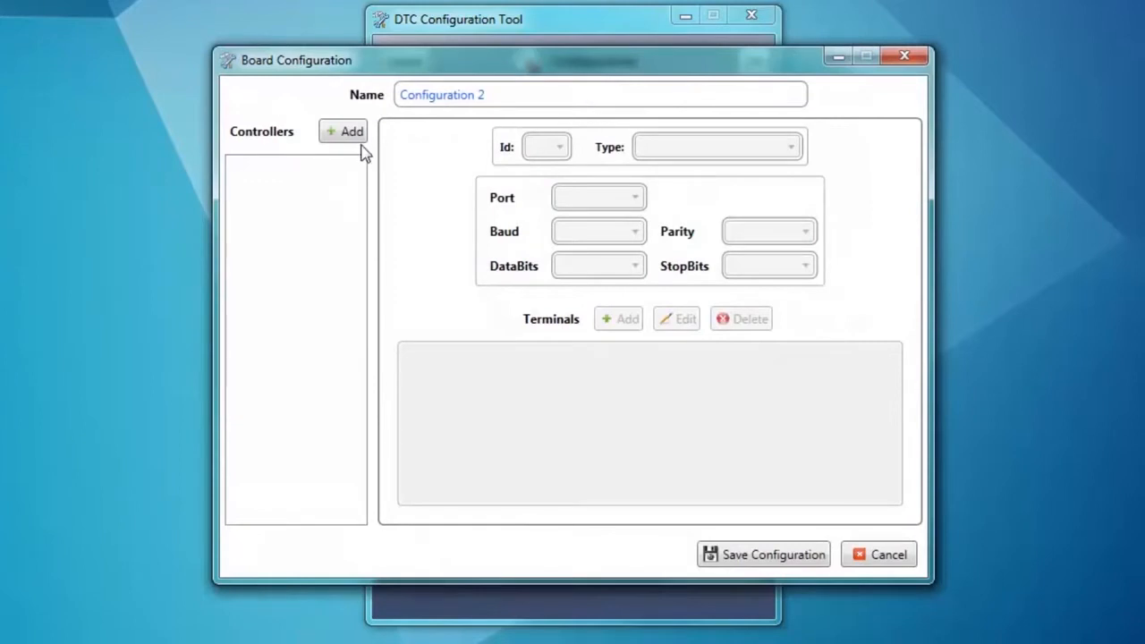
pyautogui.click(342, 131)
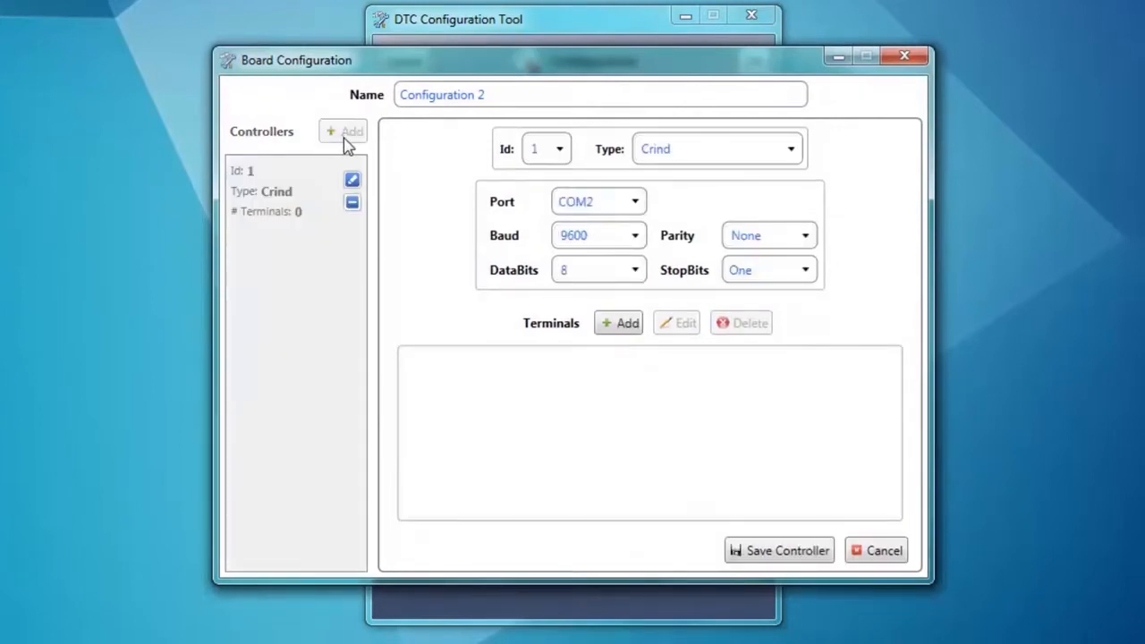
pyautogui.moveTo(573, 70)
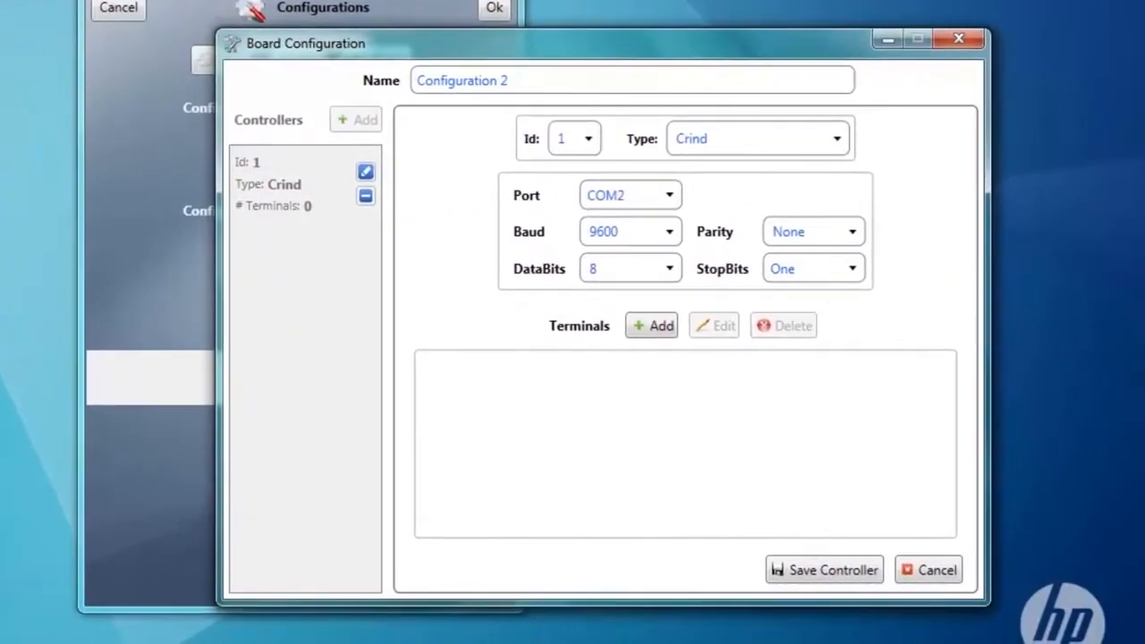
pyautogui.click(570, 139)
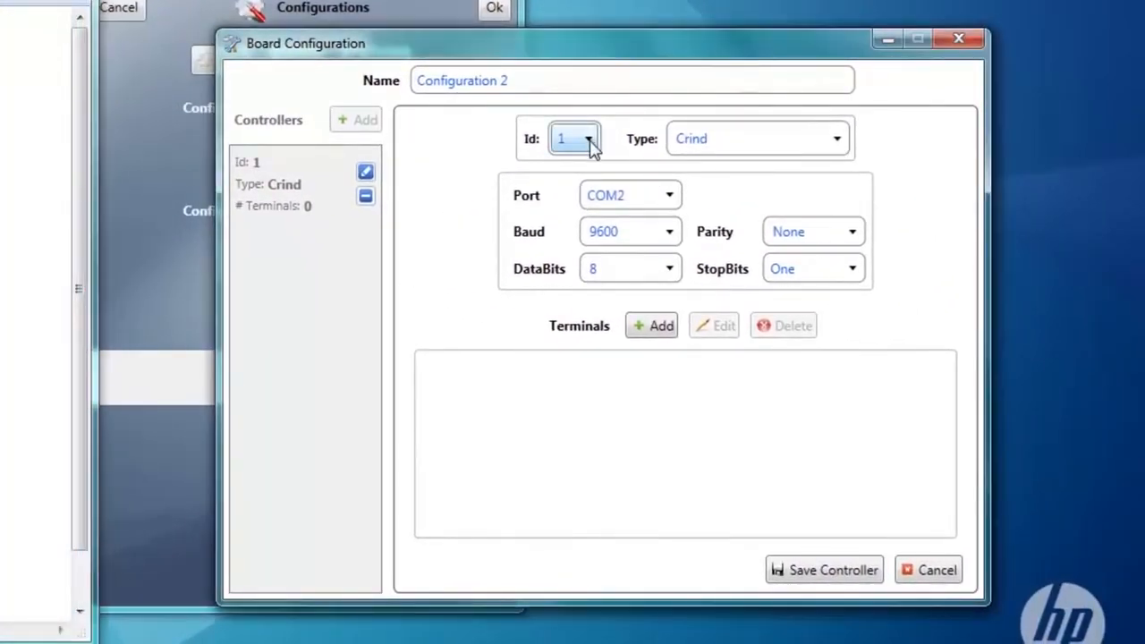
pyautogui.moveTo(846, 154)
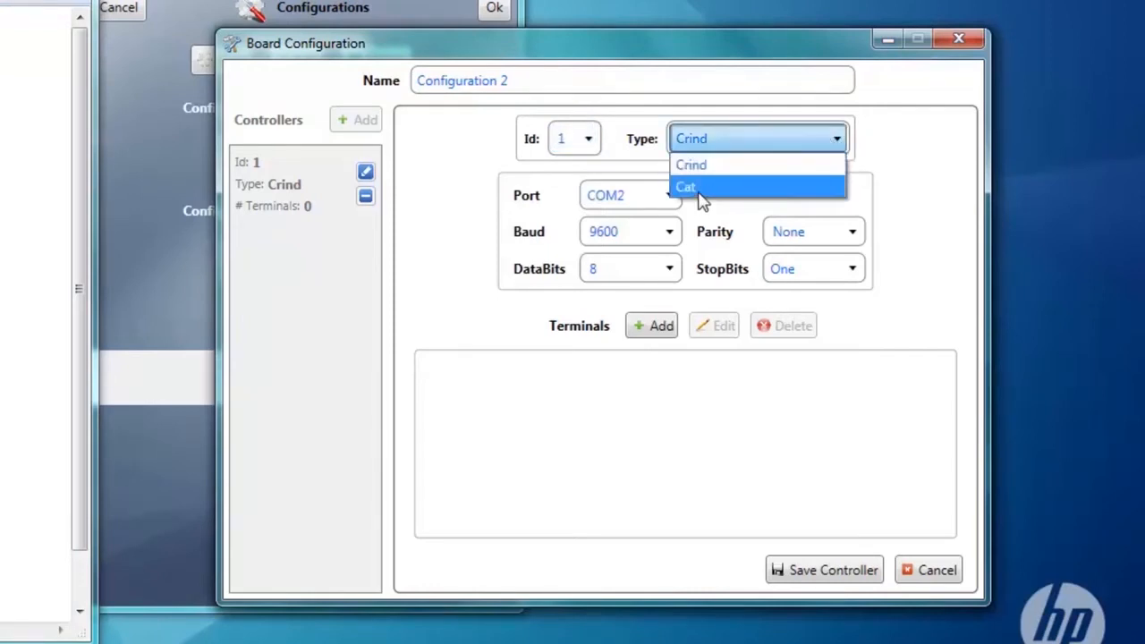
pyautogui.click(686, 186)
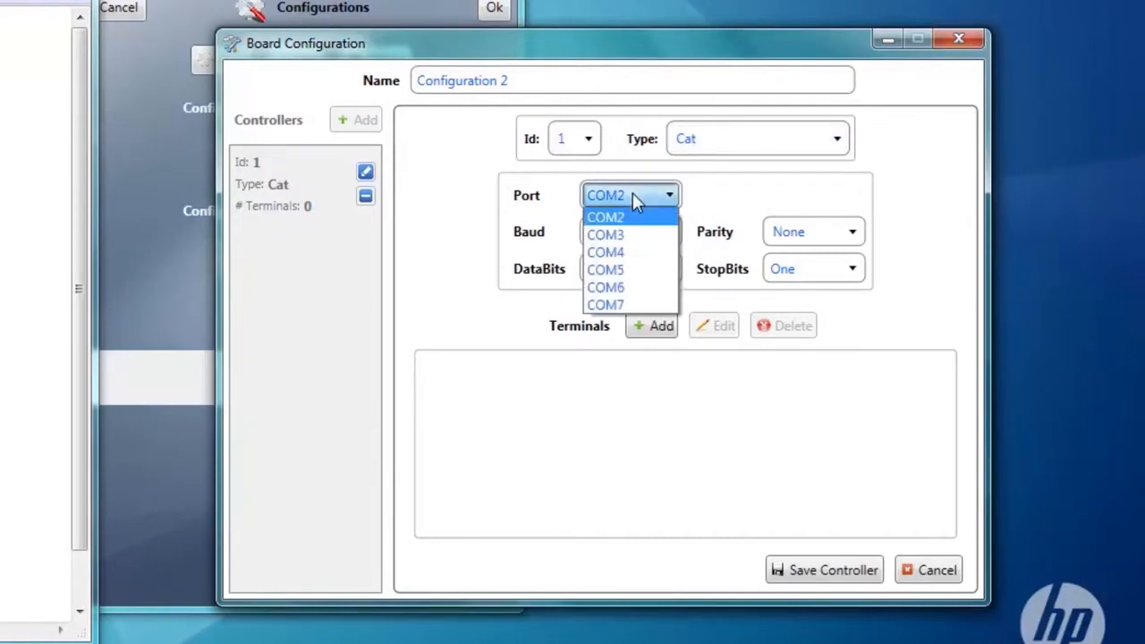
pyautogui.moveTo(623, 287)
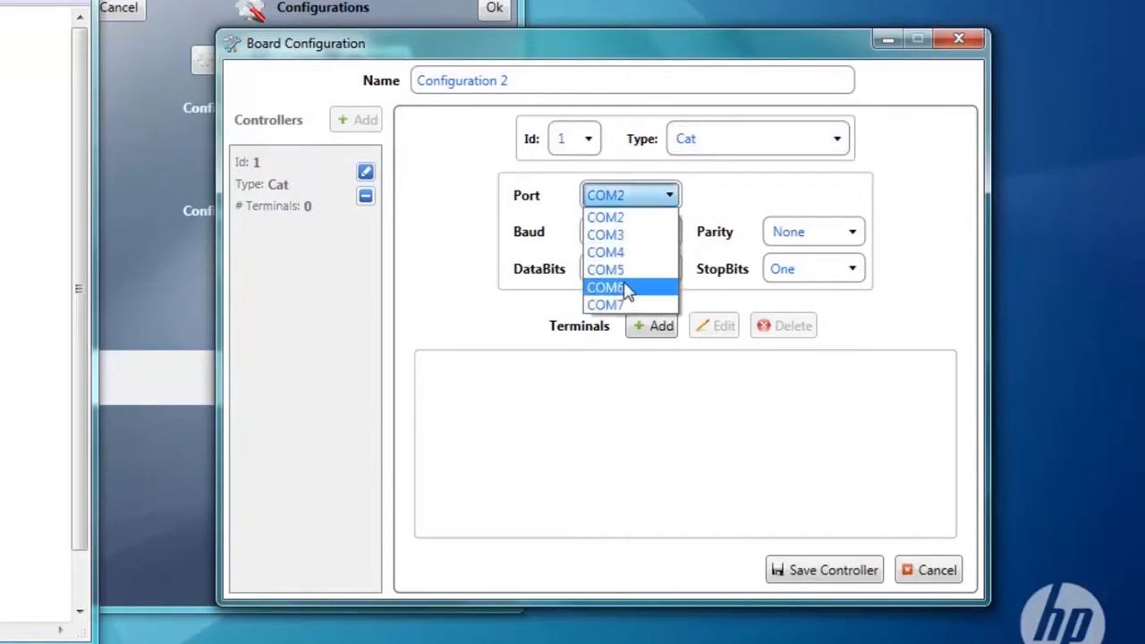
pyautogui.click(605, 287)
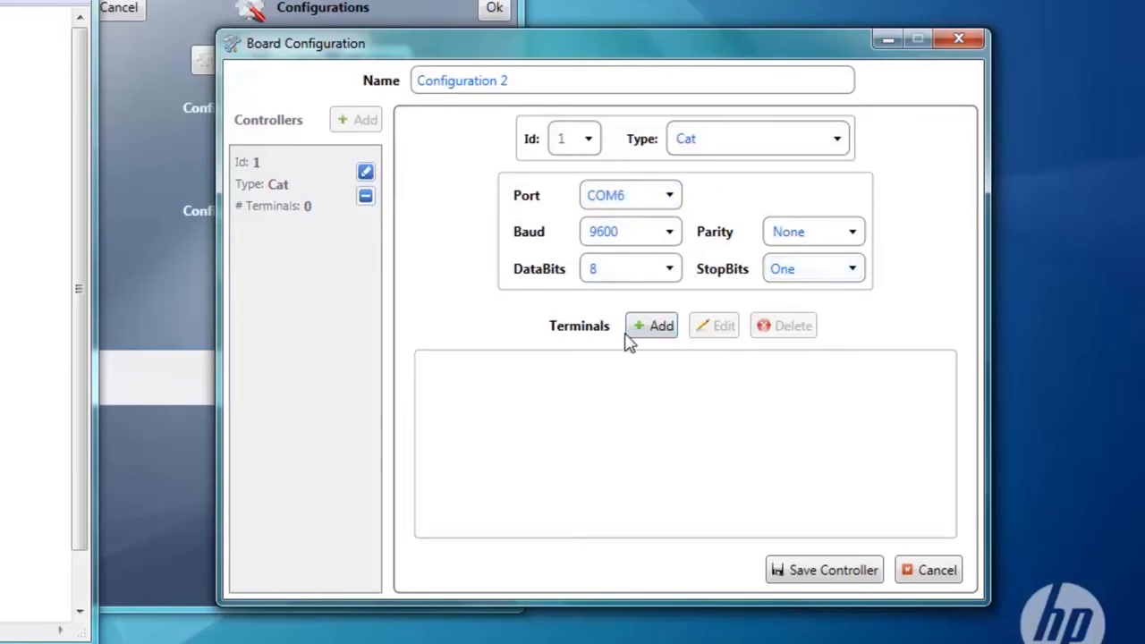
# Step: Add a terminal (Fit Id 1, Pump Terminal Id 1) to controller 1 and begin editing it
pyautogui.click(652, 326)
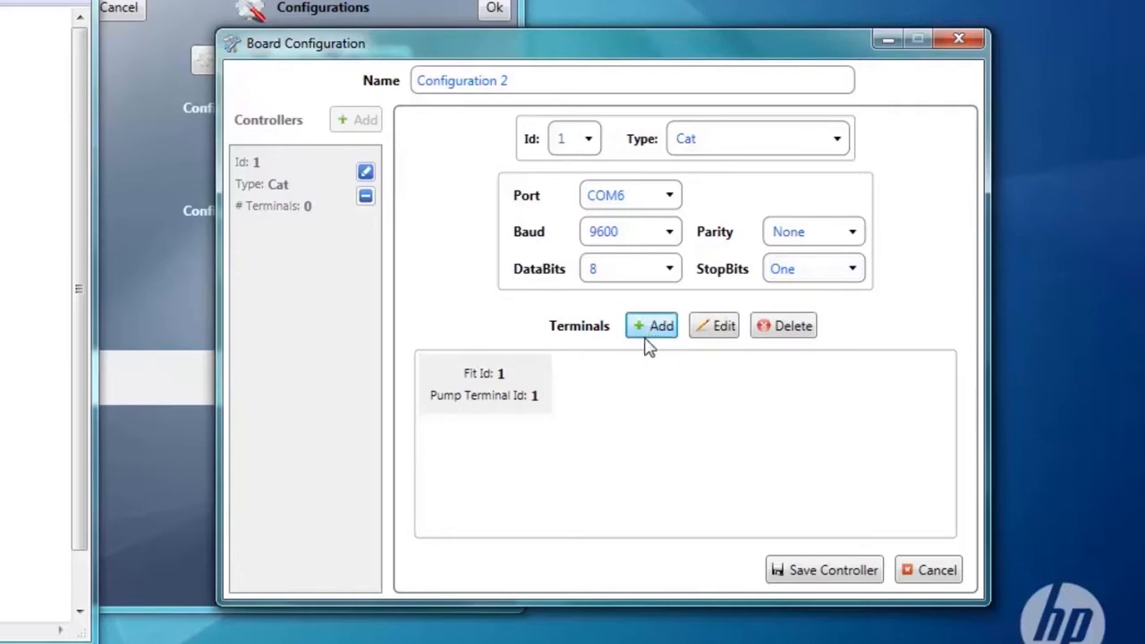
pyautogui.click(485, 385)
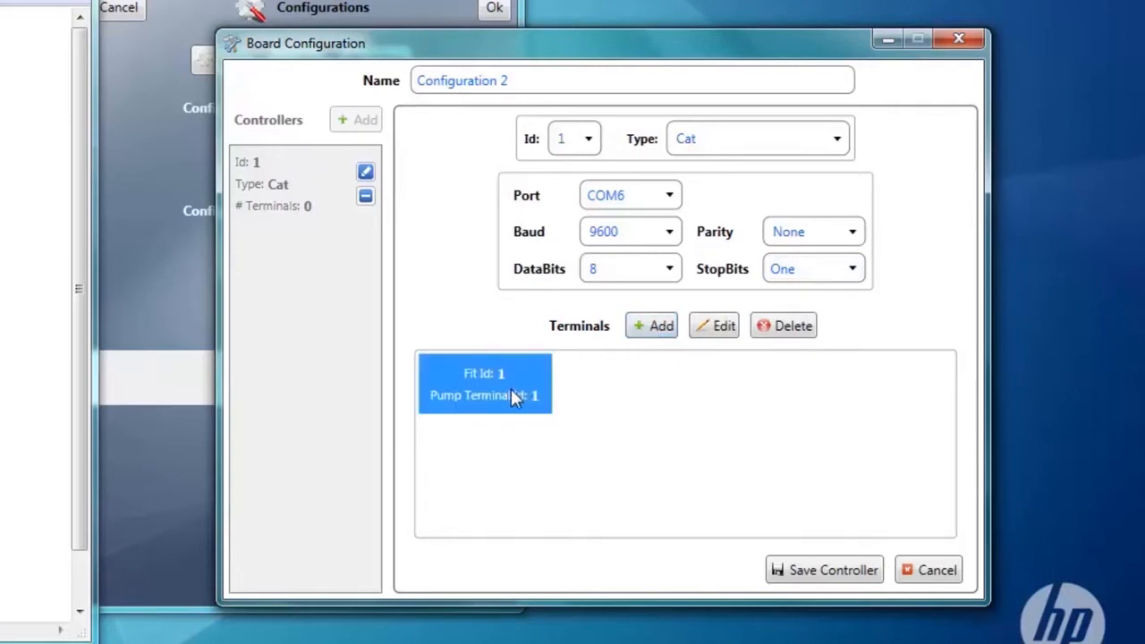
pyautogui.moveTo(717, 335)
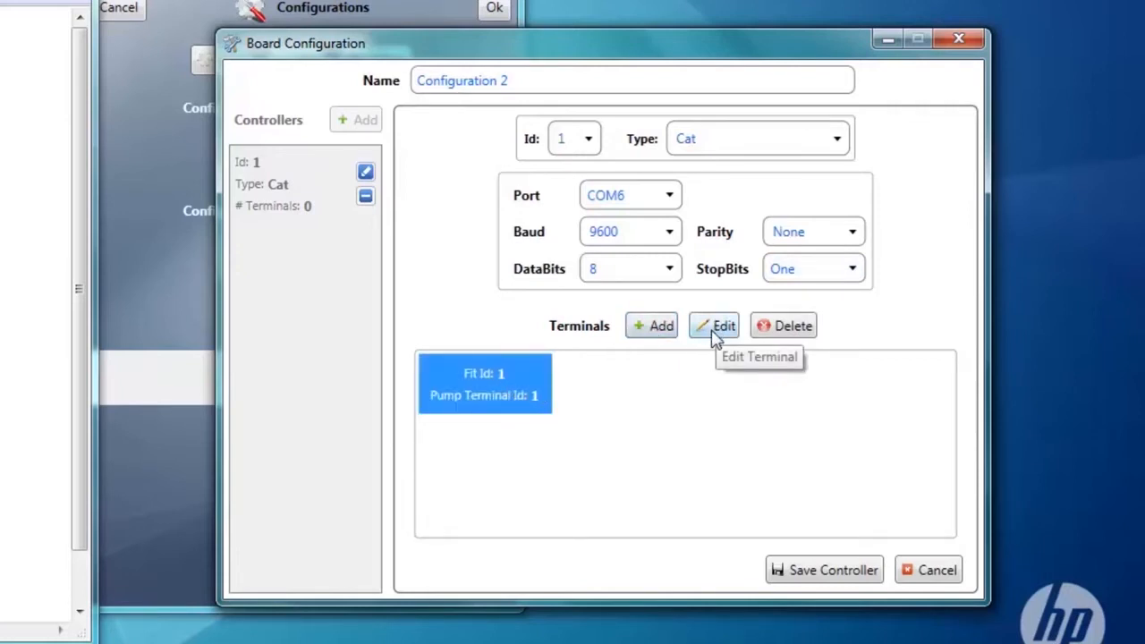
pyautogui.click(715, 325)
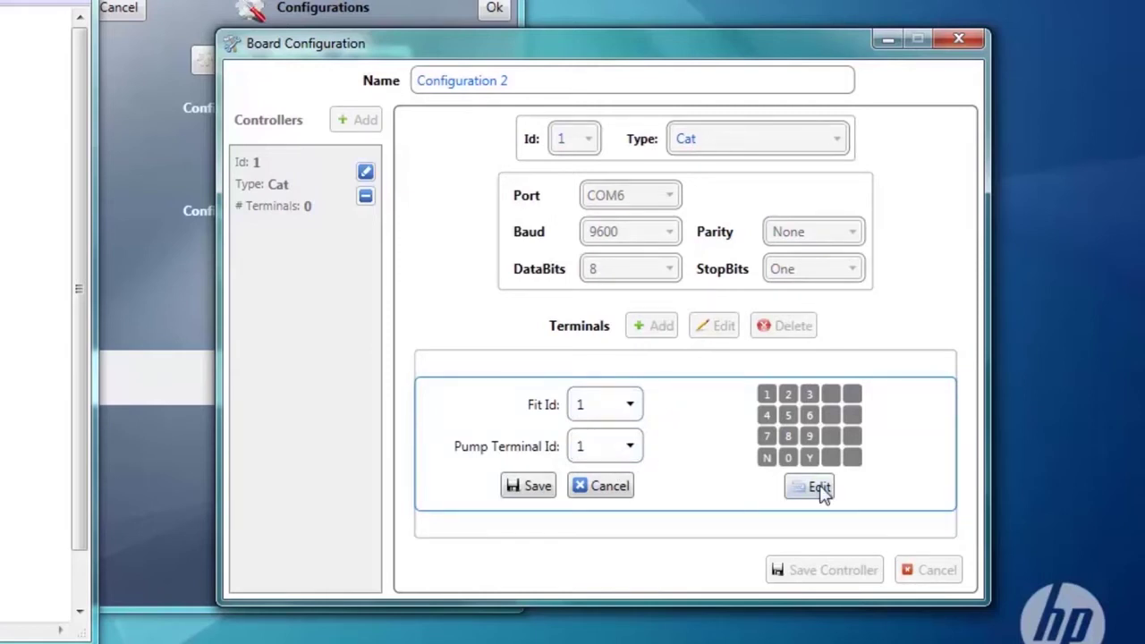
pyautogui.moveTo(816, 490)
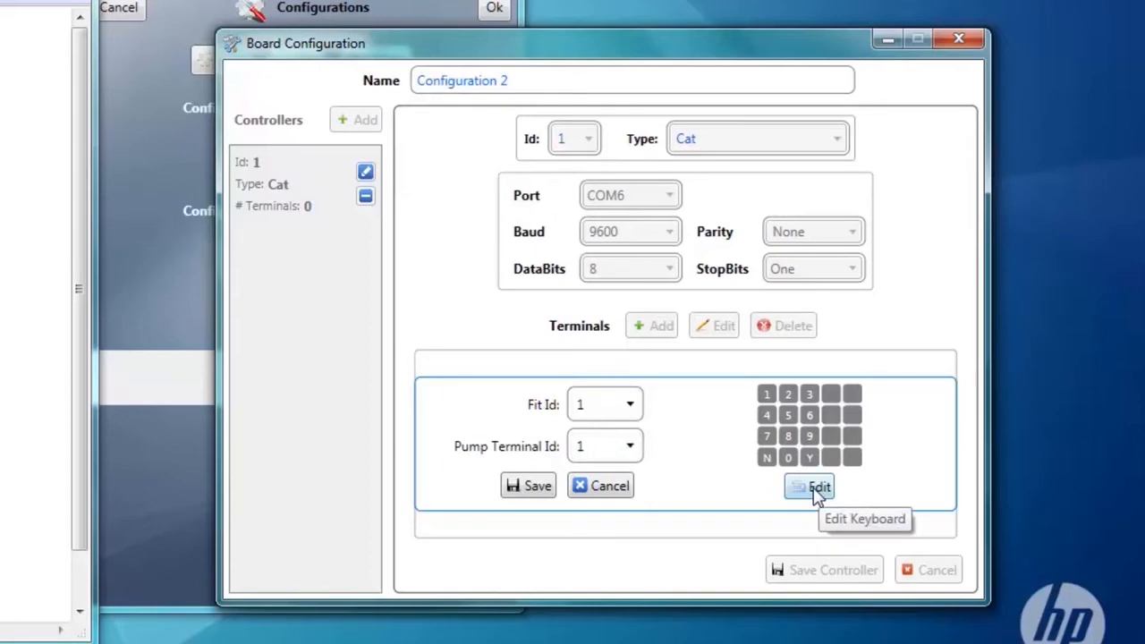
# Step: Map extra Enter and Cancel keys into empty slots of terminal 1's keypad layout
pyautogui.click(809, 487)
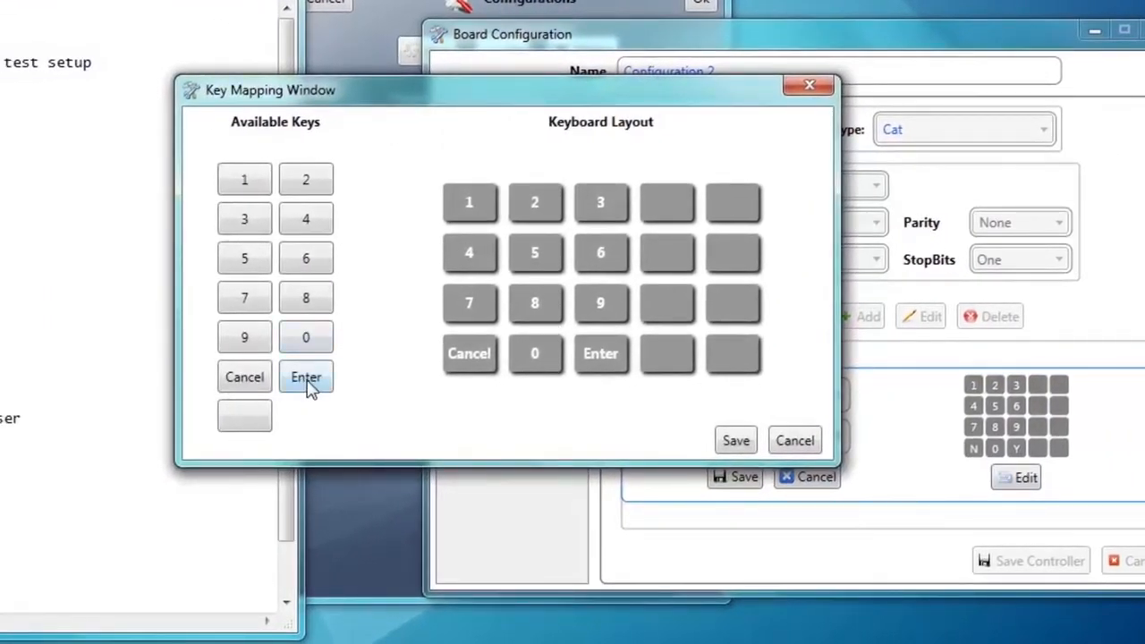
pyautogui.click(306, 377)
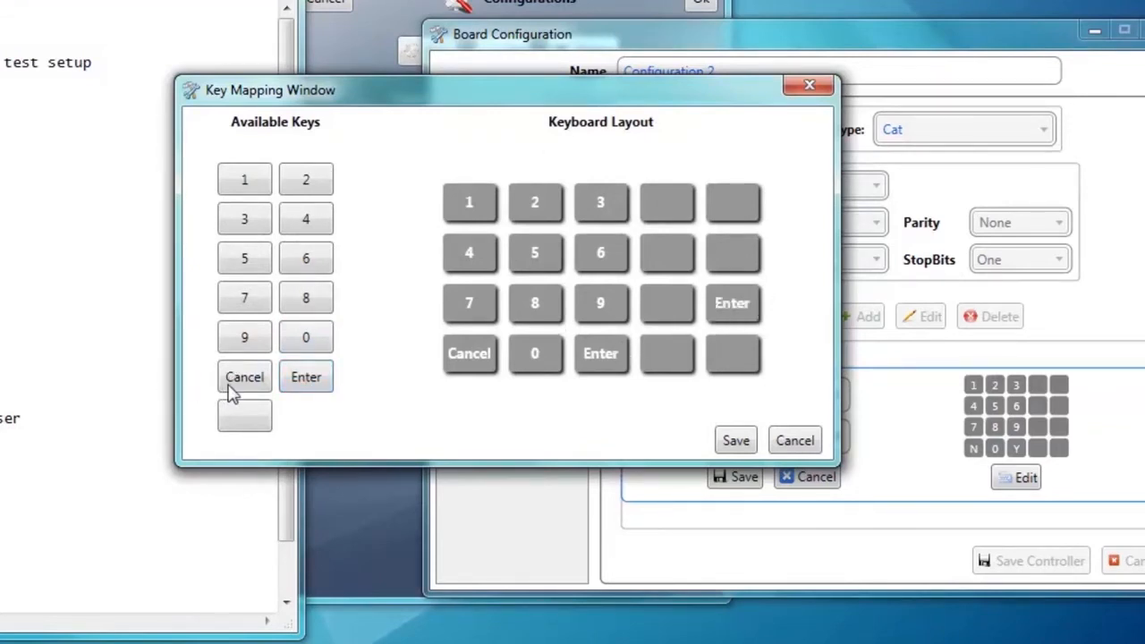
pyautogui.click(244, 377)
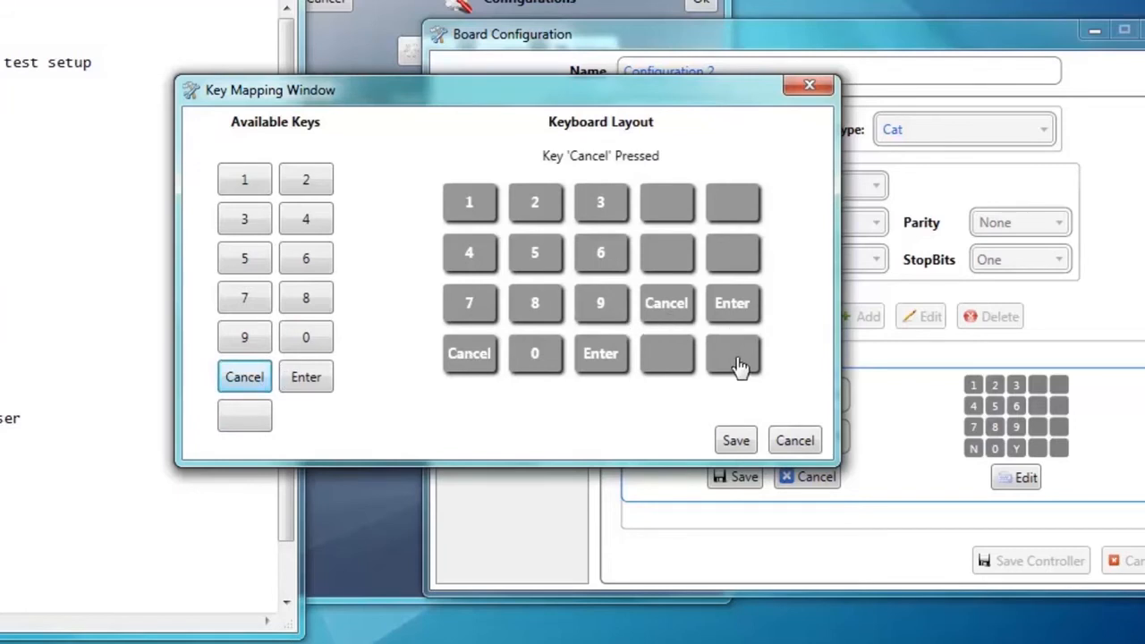
pyautogui.click(733, 354)
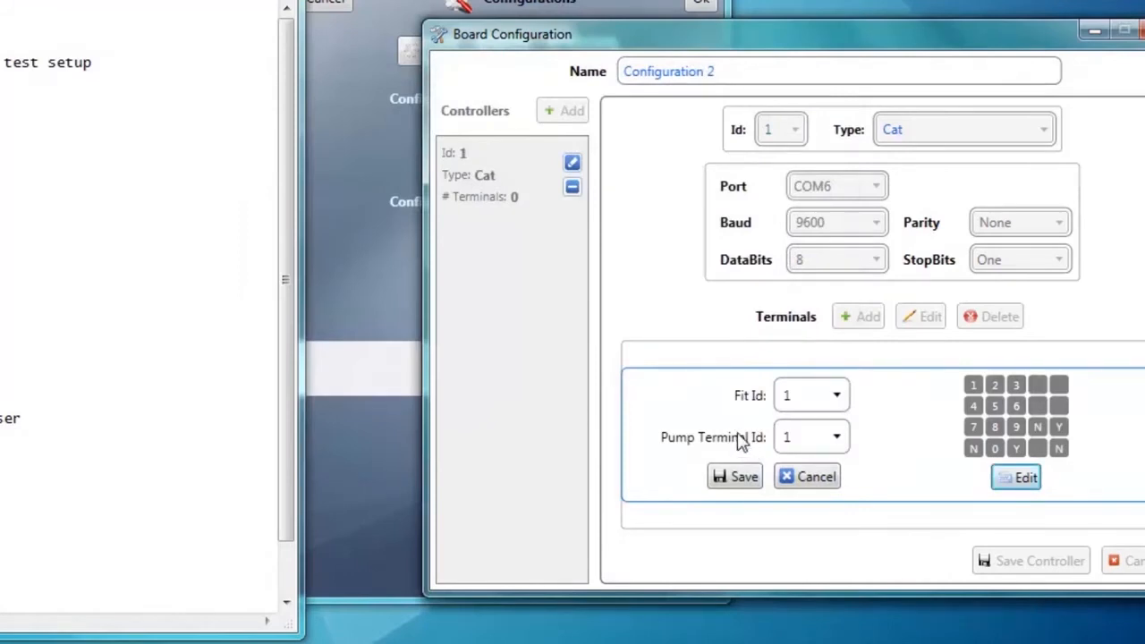
# Step: Save terminal 1, add a second terminal with mapped keypad, and a Cat controller on COM7 with terminals 3 and 4
pyautogui.click(735, 476)
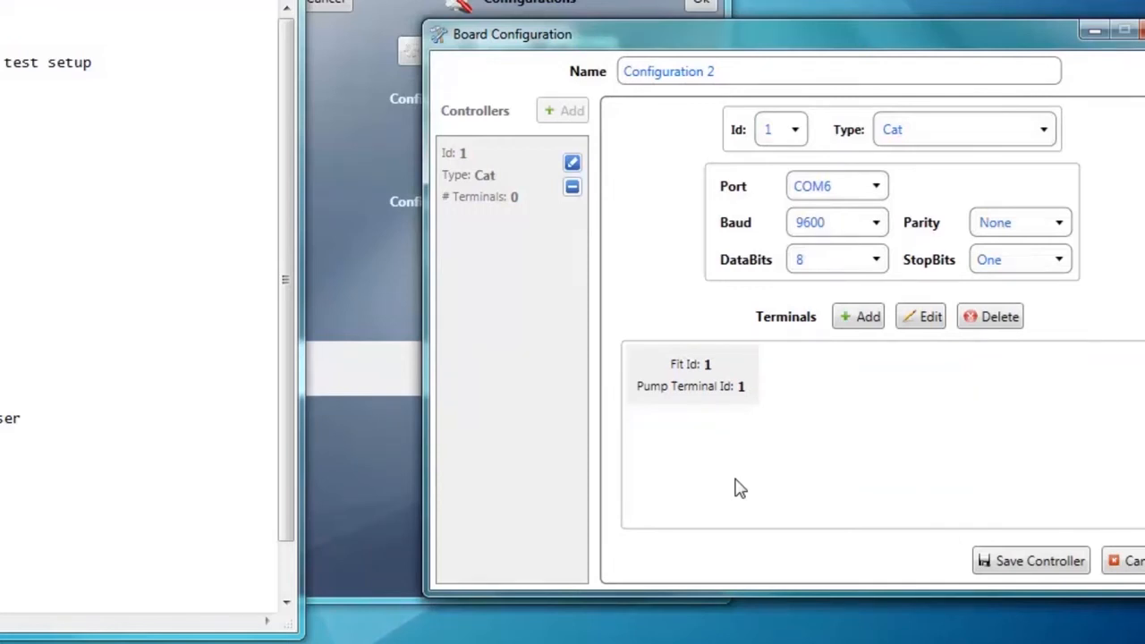
pyautogui.click(858, 317)
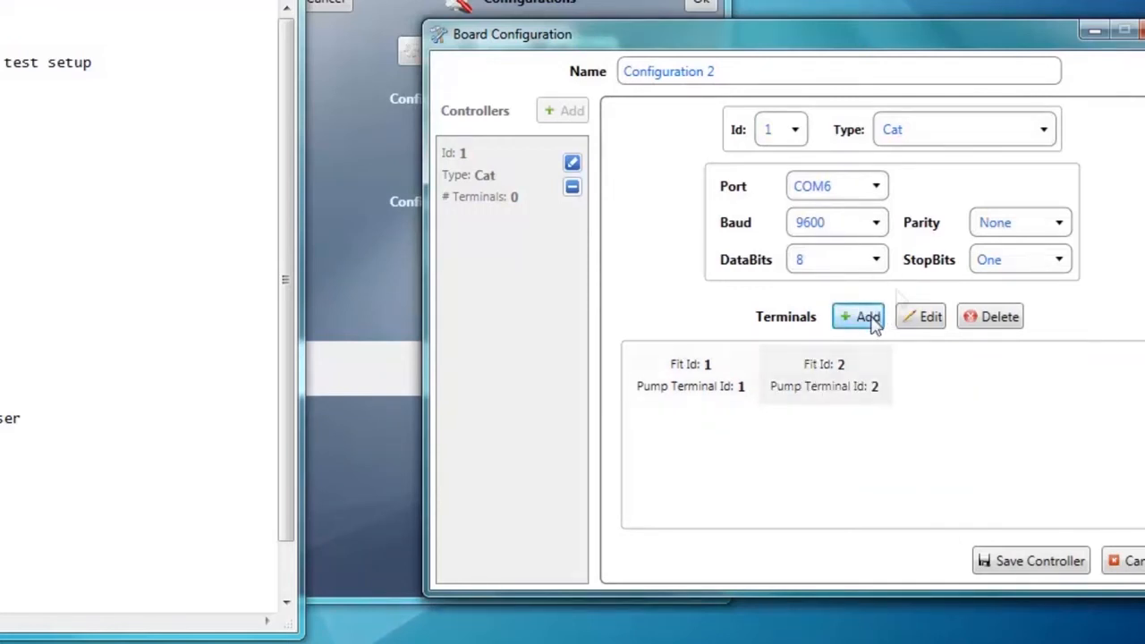
pyautogui.click(860, 316)
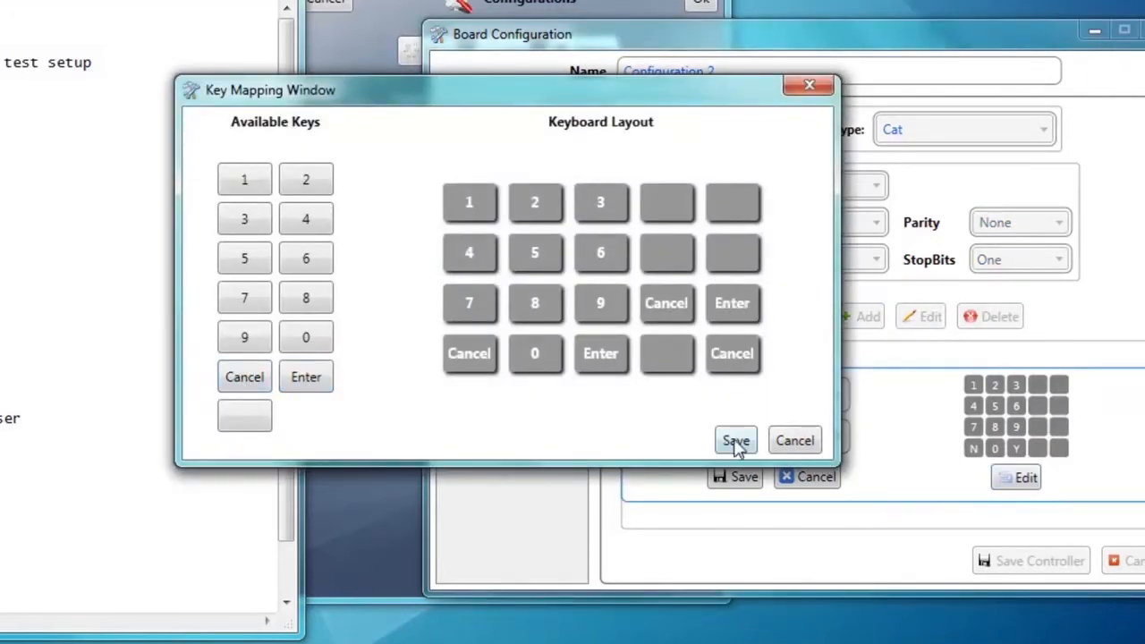
pyautogui.click(735, 441)
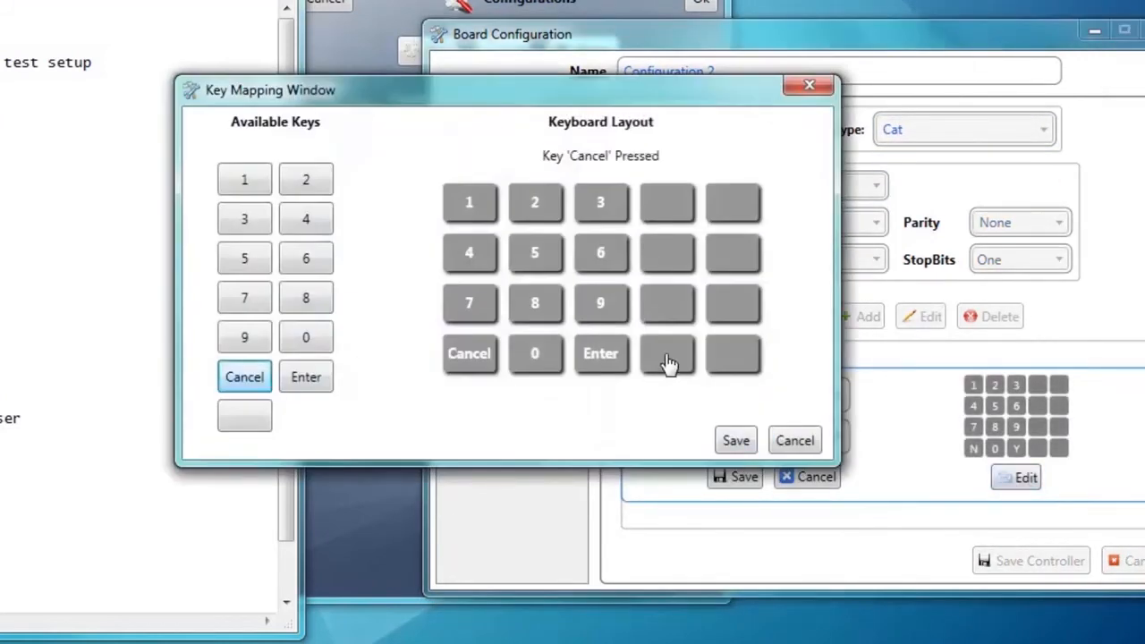
pyautogui.click(795, 440)
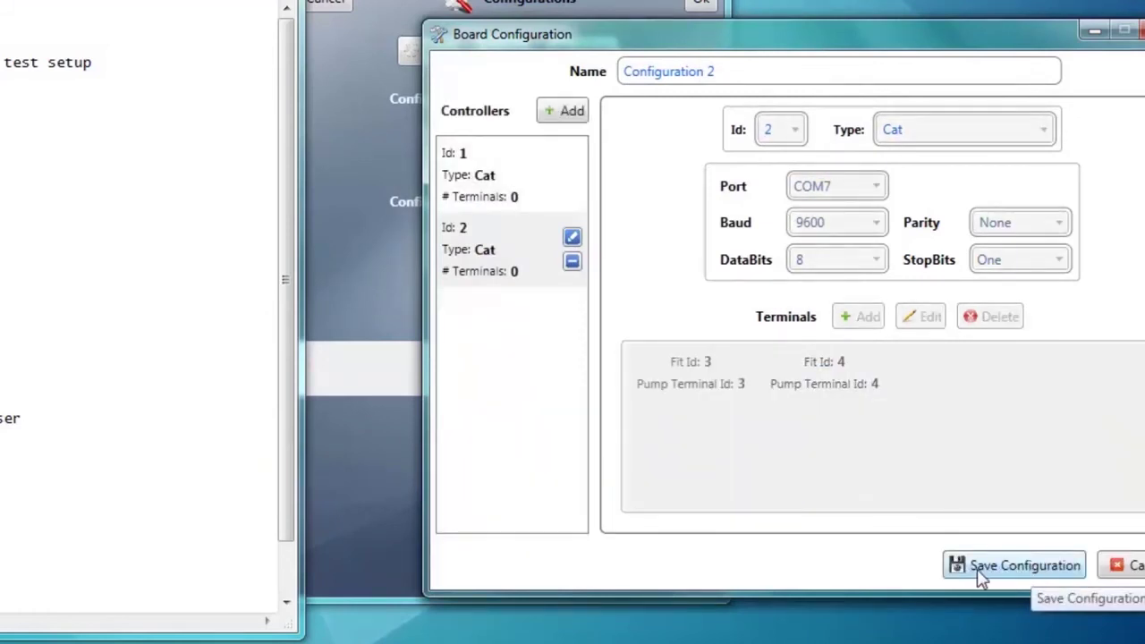
# Step: Save Configuration 2 and make it the active configuration on the main screen
pyautogui.click(1017, 565)
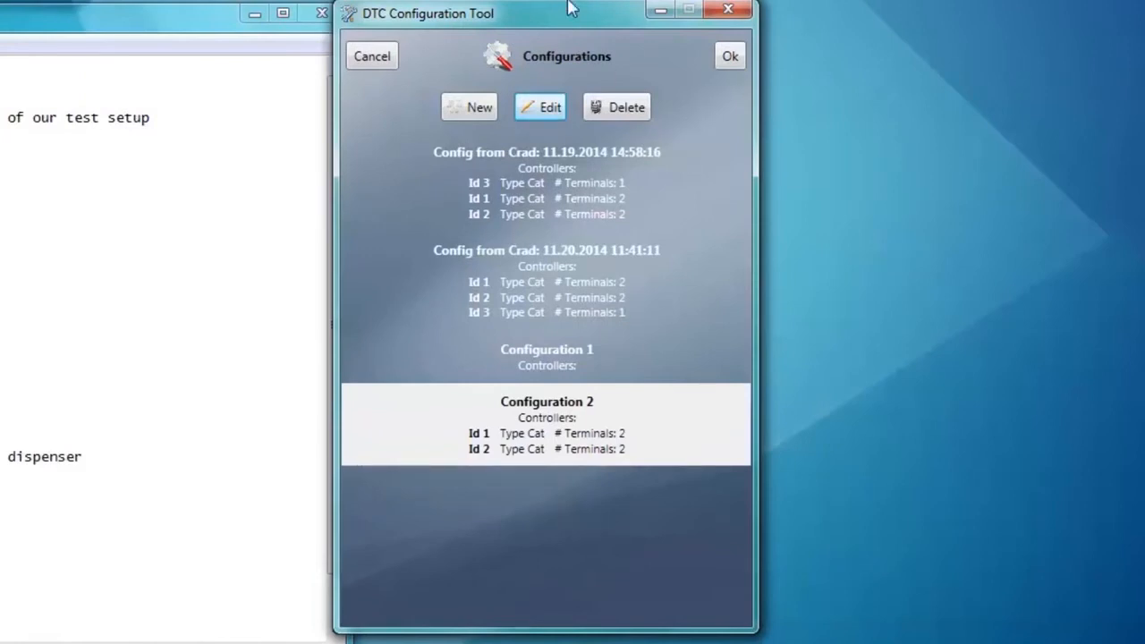
pyautogui.moveTo(730, 56)
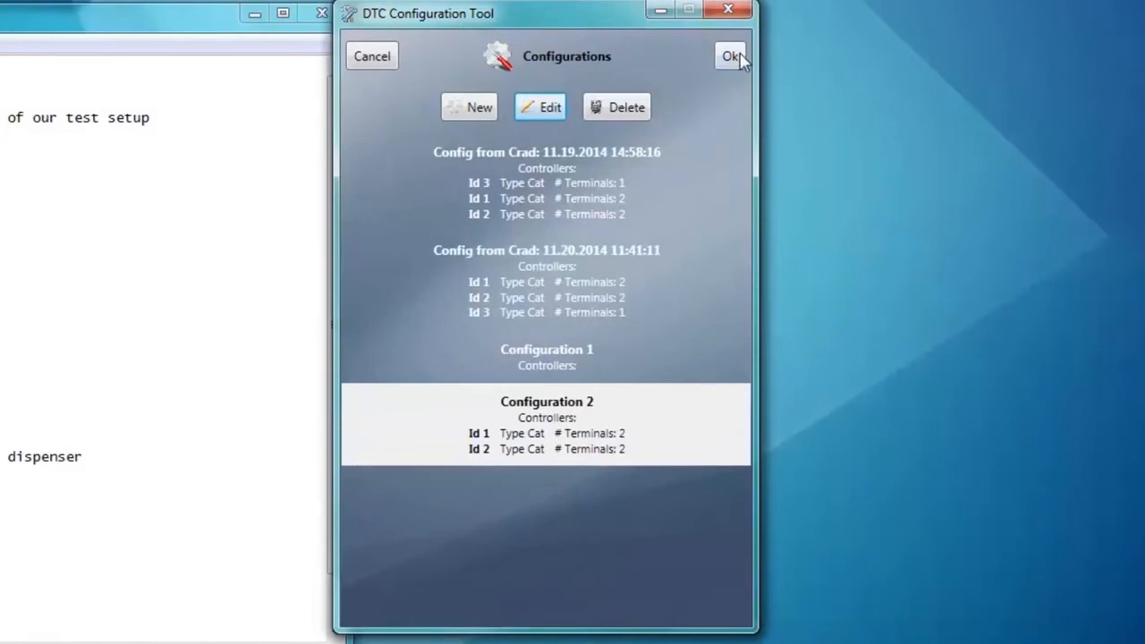
pyautogui.click(730, 56)
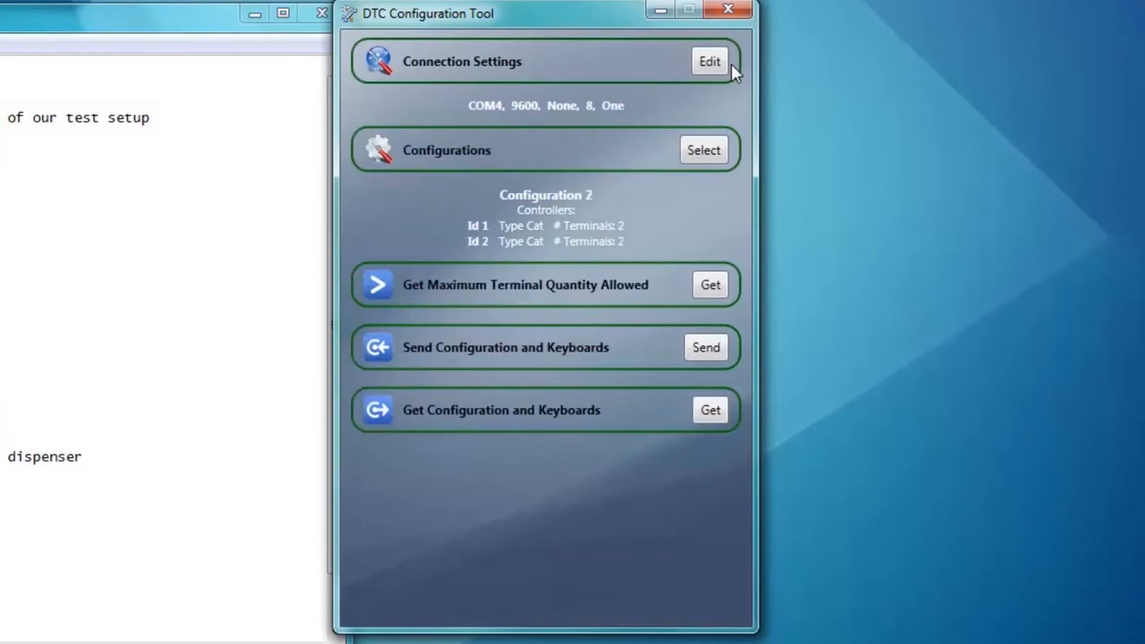
pyautogui.moveTo(693, 362)
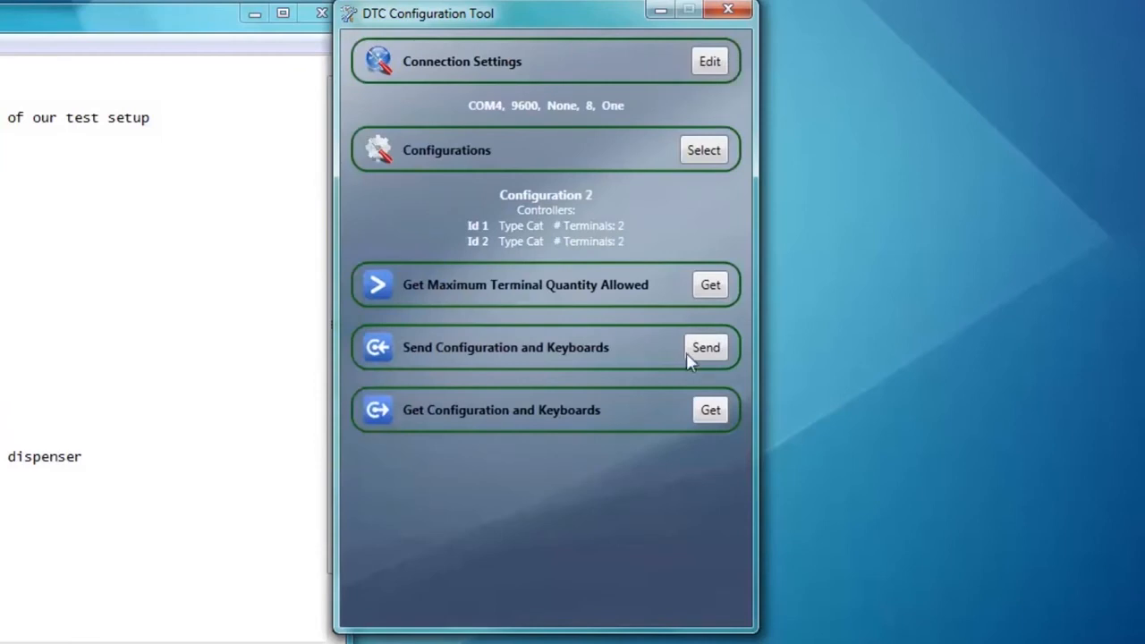
pyautogui.moveTo(708, 357)
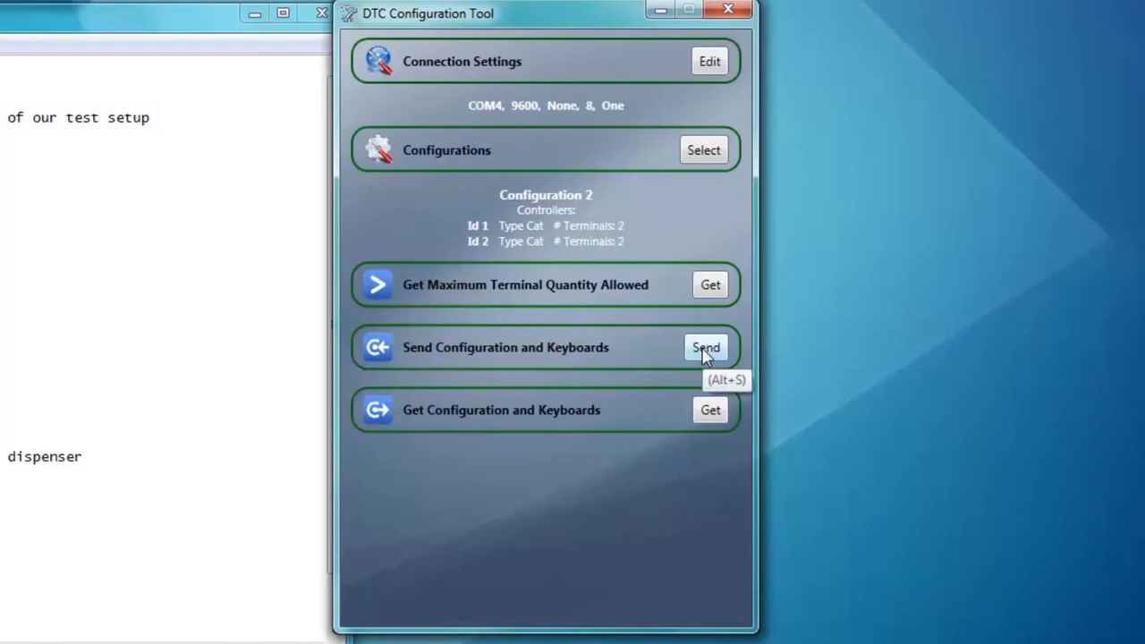
# Step: Send Configuration 2 and keypads to the DTC, read them back, and list the retrieved config among saved configurations
pyautogui.click(706, 347)
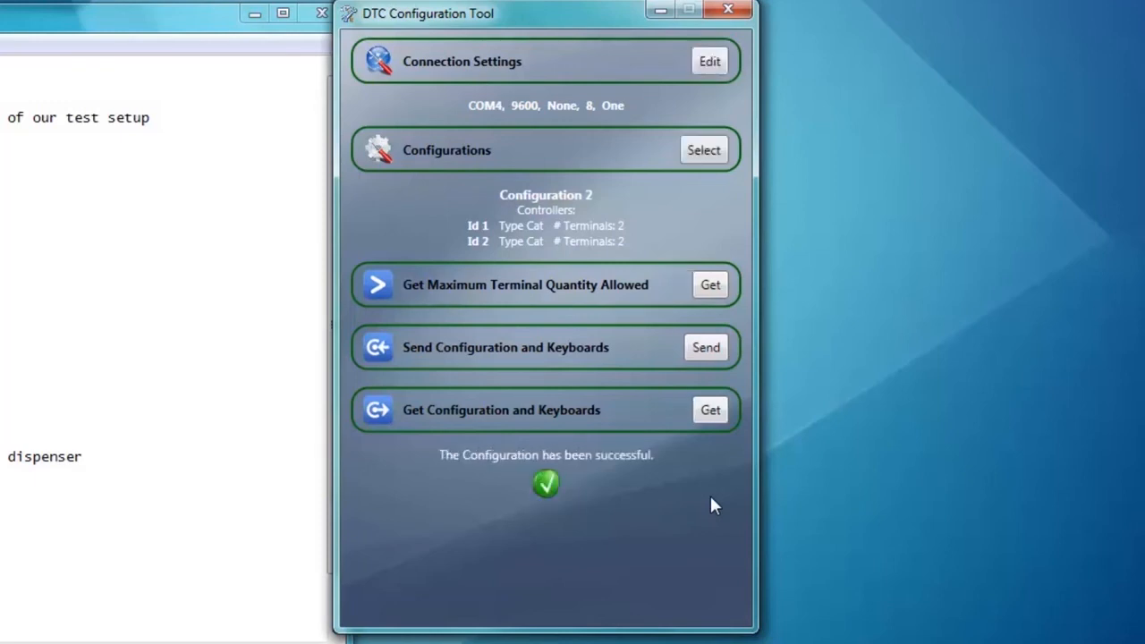
pyautogui.moveTo(711, 415)
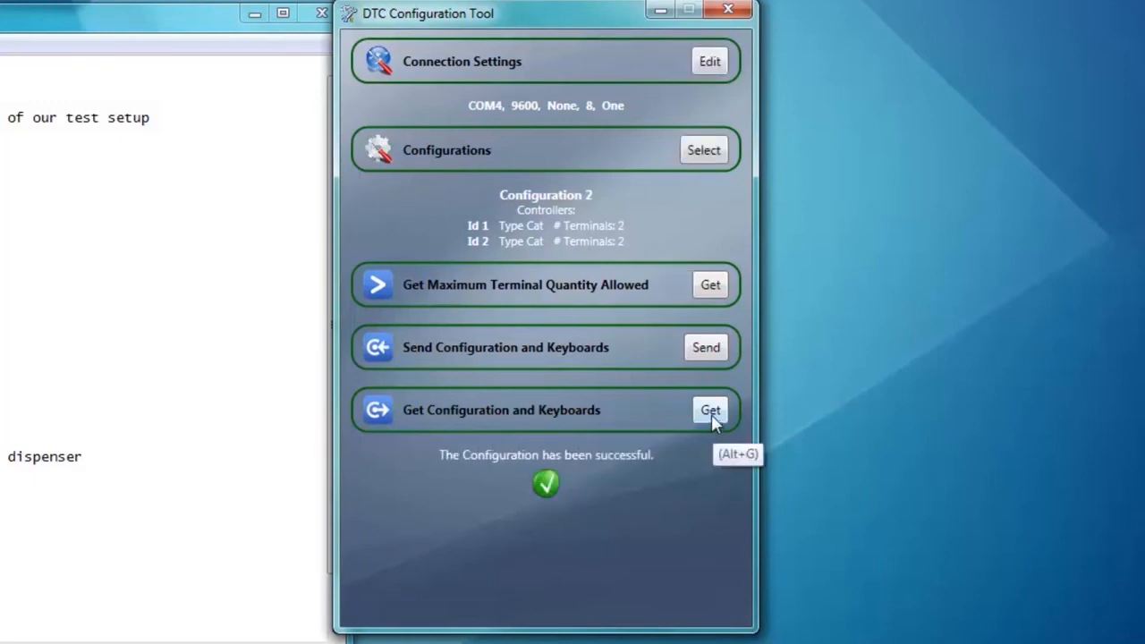
pyautogui.click(710, 410)
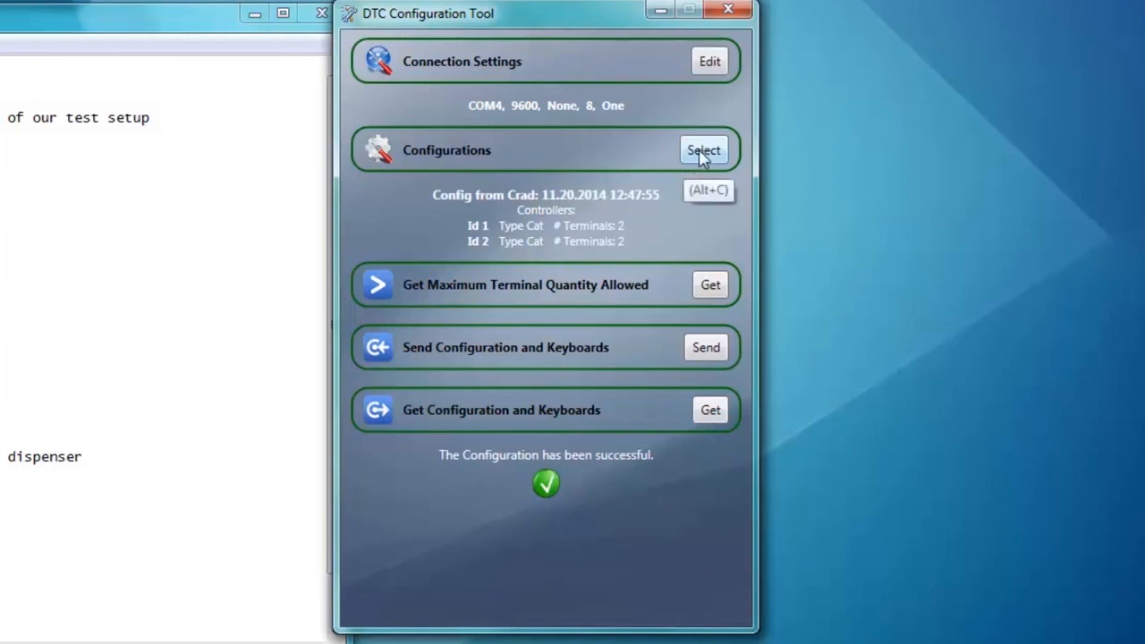
pyautogui.click(705, 150)
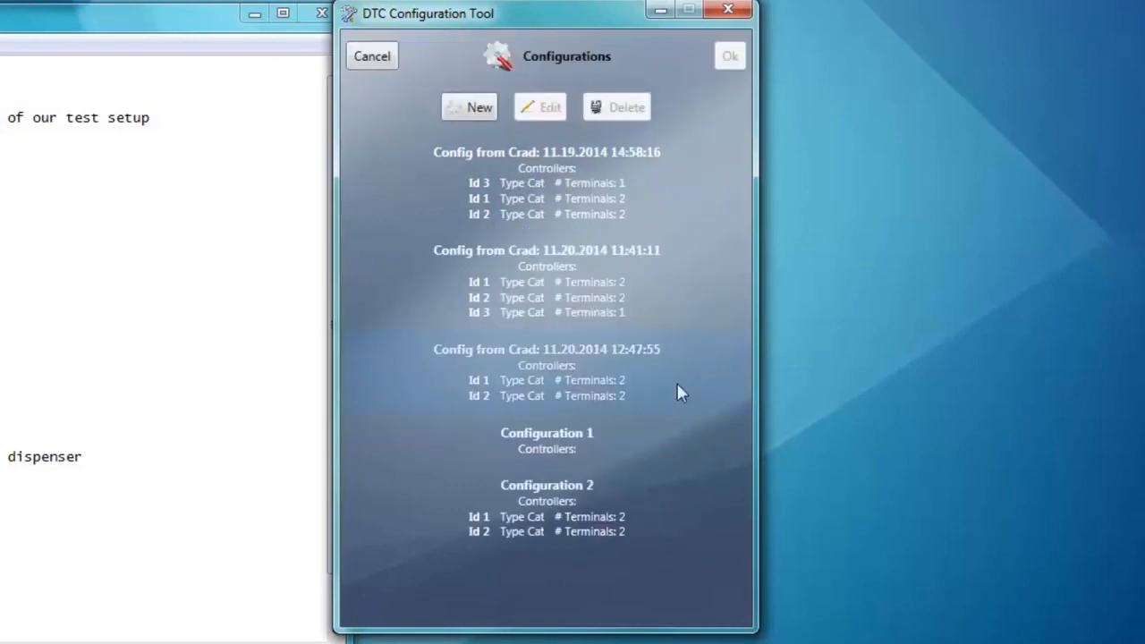